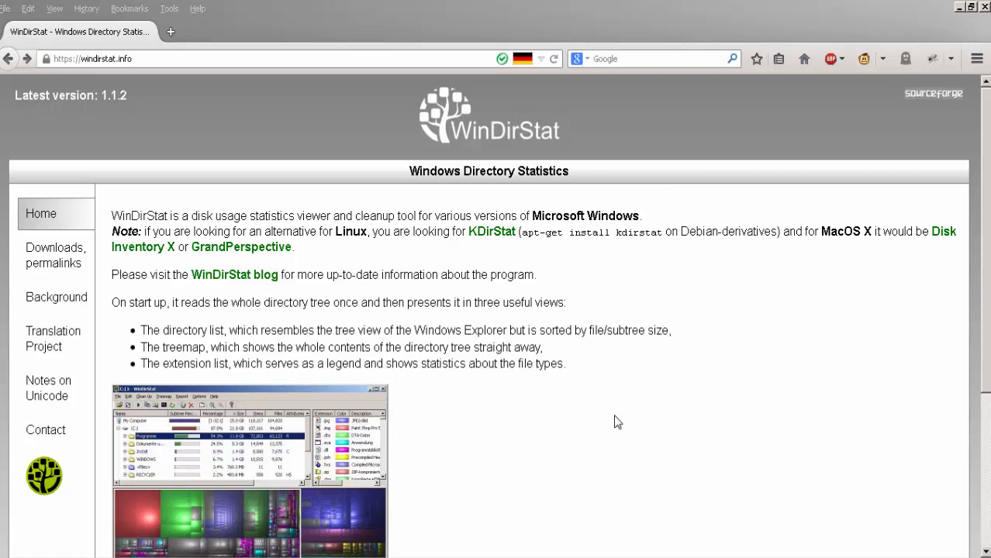
- Open the 'Downloads, permalinks' page and follow the FossHub download link
{"action": "left_click", "coordinate": [93, 58]}
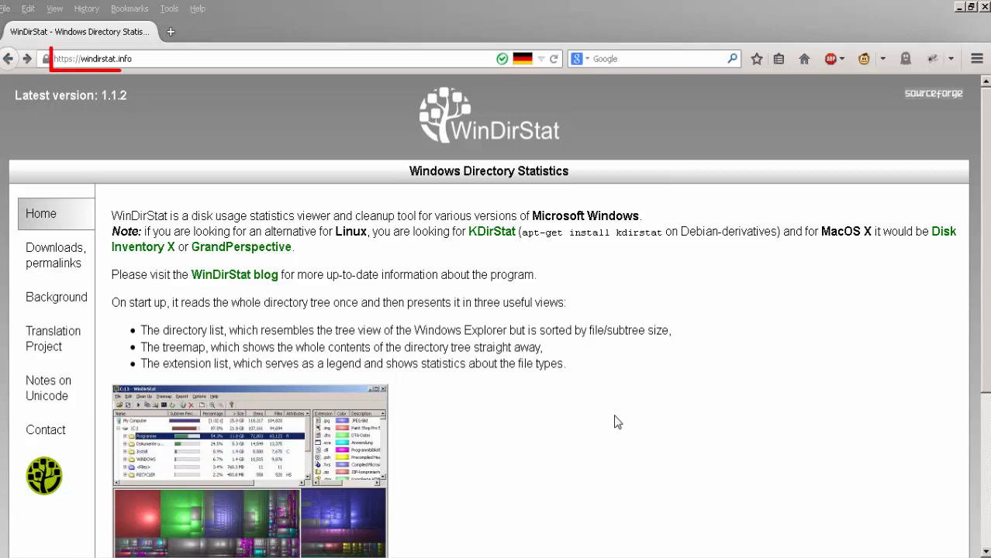
{"action": "left_click", "coordinate": [54, 255]}
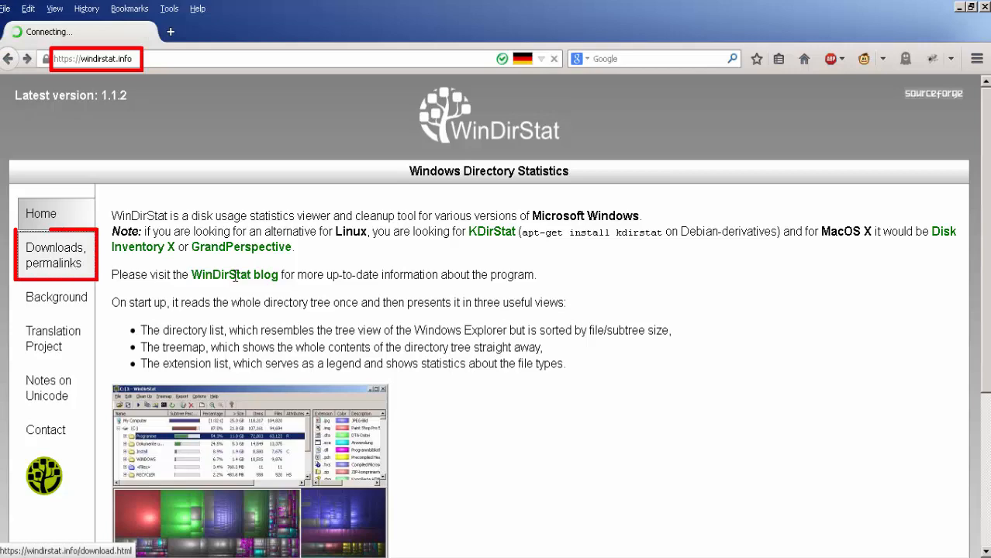
{"action": "left_click", "coordinate": [56, 256]}
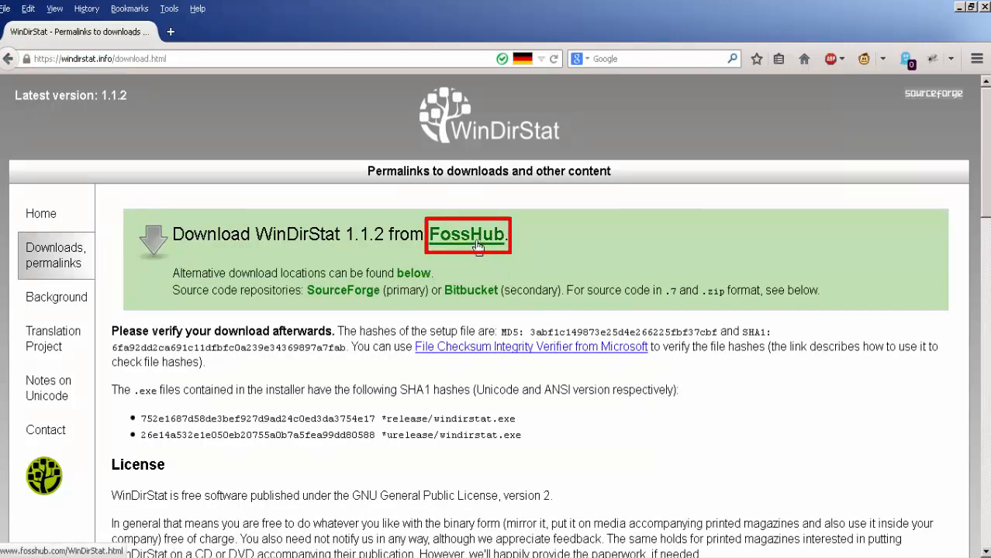
{"action": "left_click", "coordinate": [466, 234]}
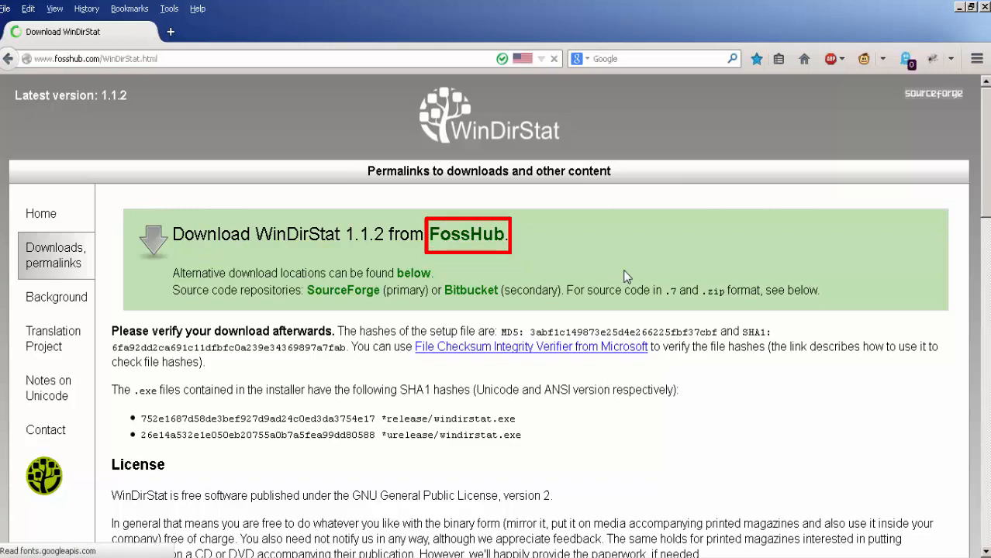
- Download the WinDirStat Windows Installer from FossHub and confirm running the executable
{"action": "left_click", "coordinate": [467, 234]}
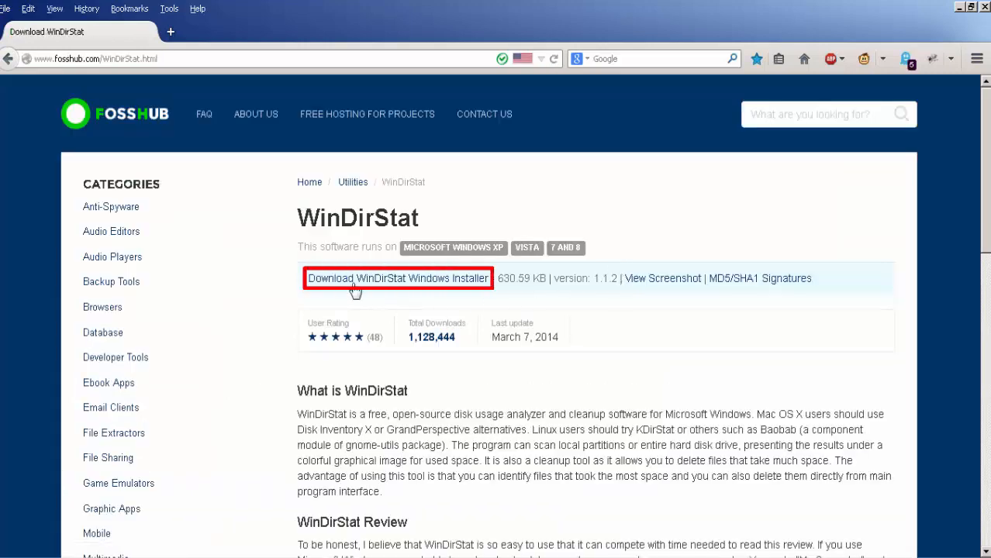
{"action": "left_click", "coordinate": [398, 277]}
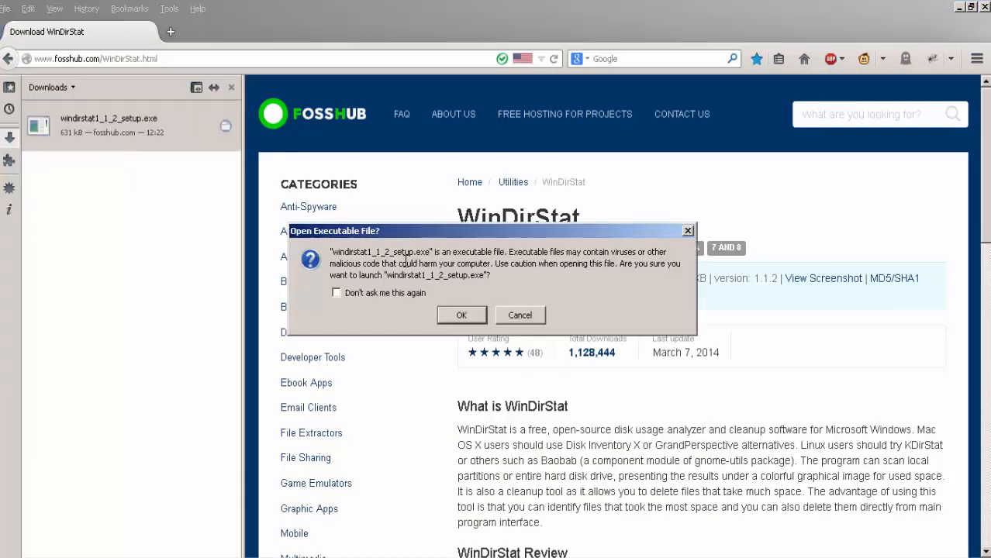
{"action": "left_click", "coordinate": [519, 315]}
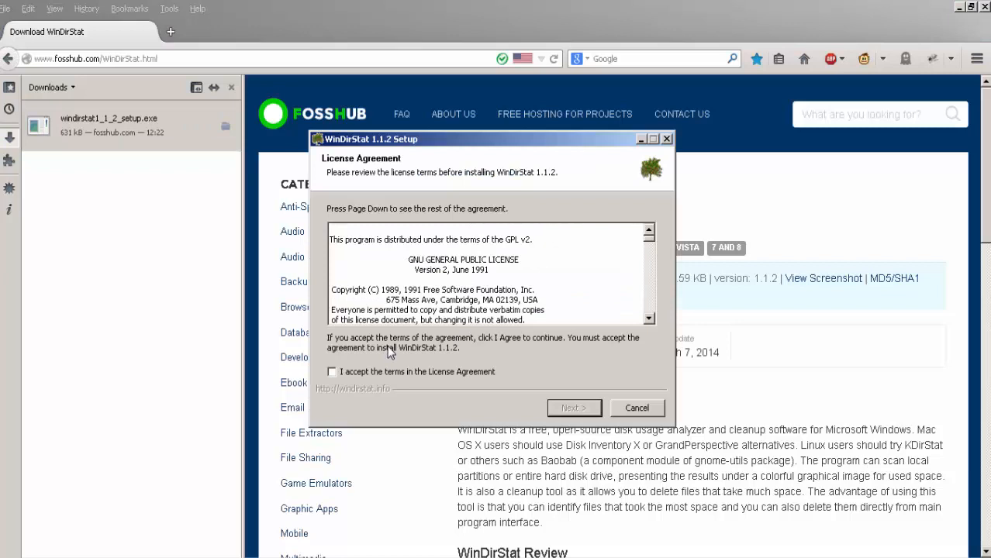
- Accept the license and install WinDirStat 1.1.2 with recommended components in the default folder, then launch it
{"action": "left_click", "coordinate": [573, 408]}
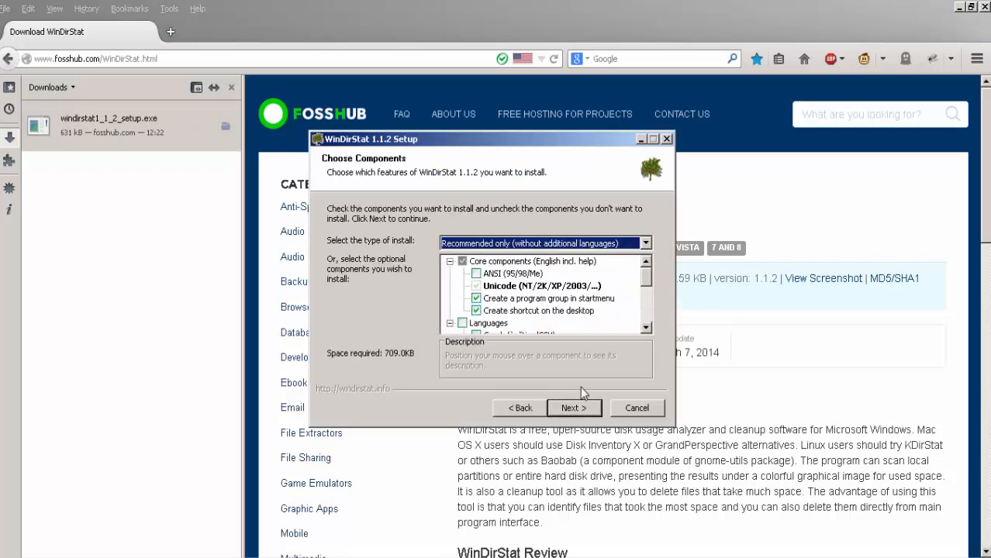
{"action": "mouse_move", "coordinate": [648, 278]}
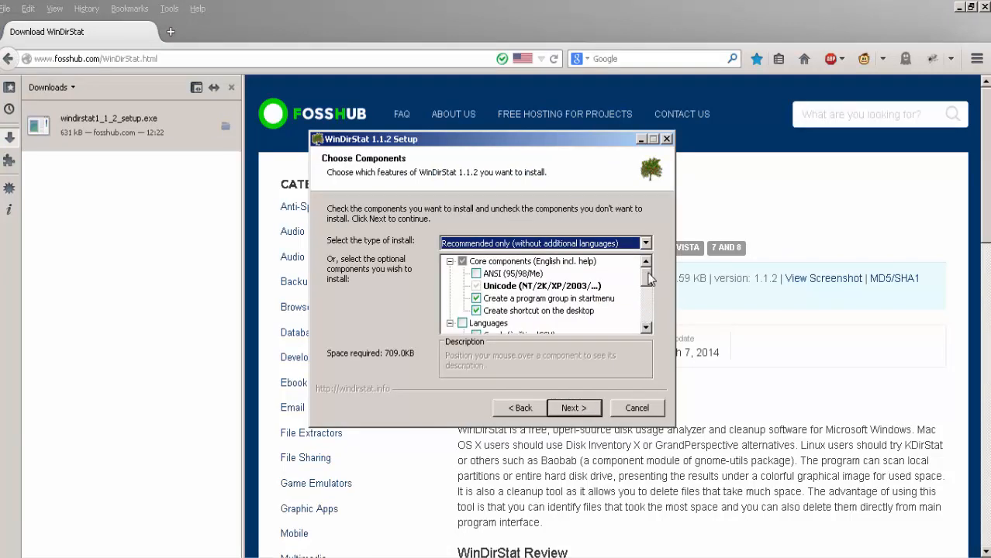
{"action": "scroll", "scroll_direction": "down", "scroll_amount": 3}
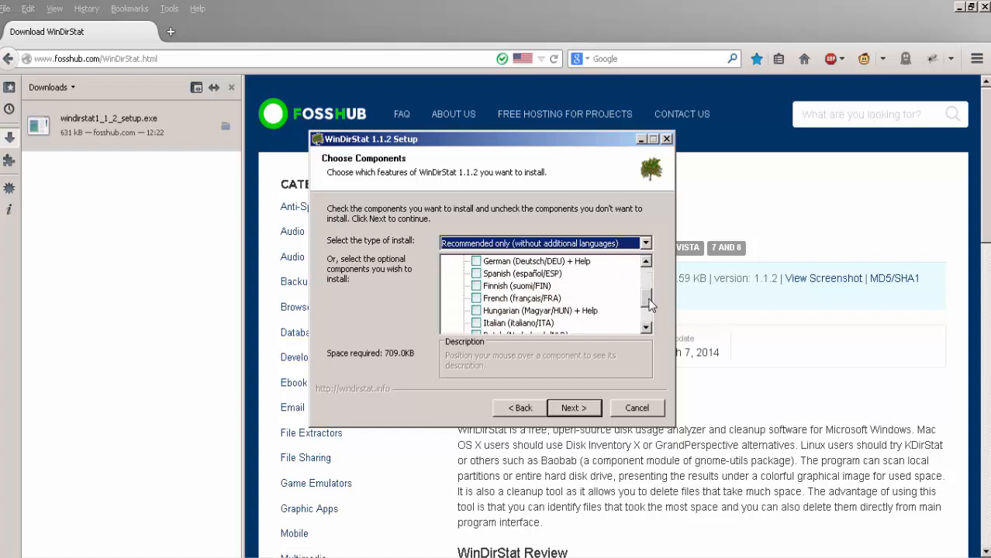
{"action": "scroll", "scroll_direction": "up", "scroll_amount": 3}
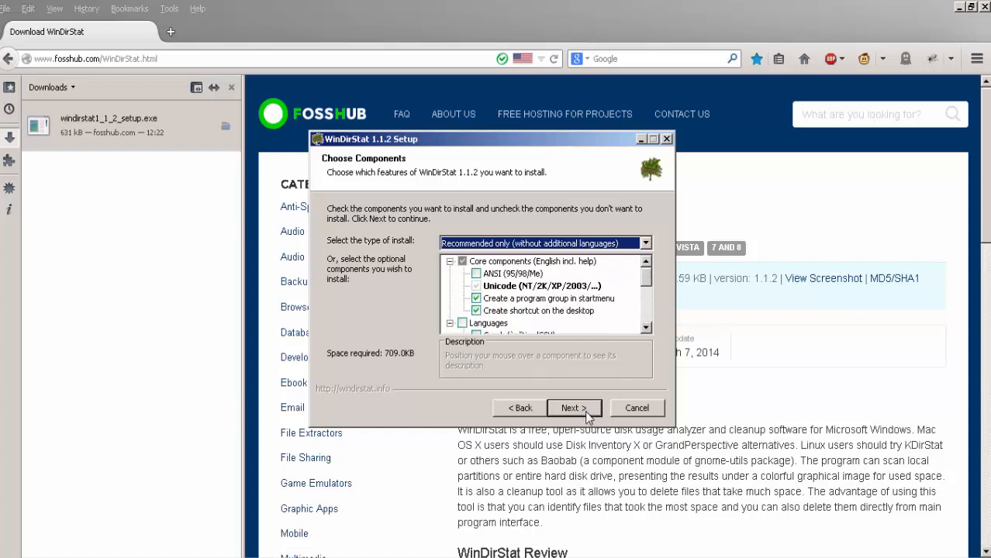
{"action": "left_click", "coordinate": [574, 408]}
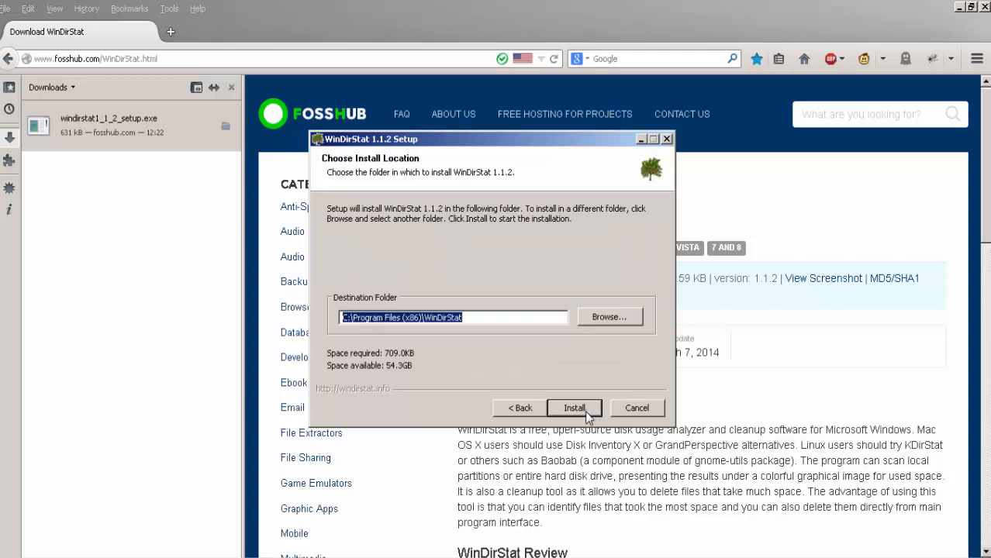
{"action": "left_click", "coordinate": [574, 408]}
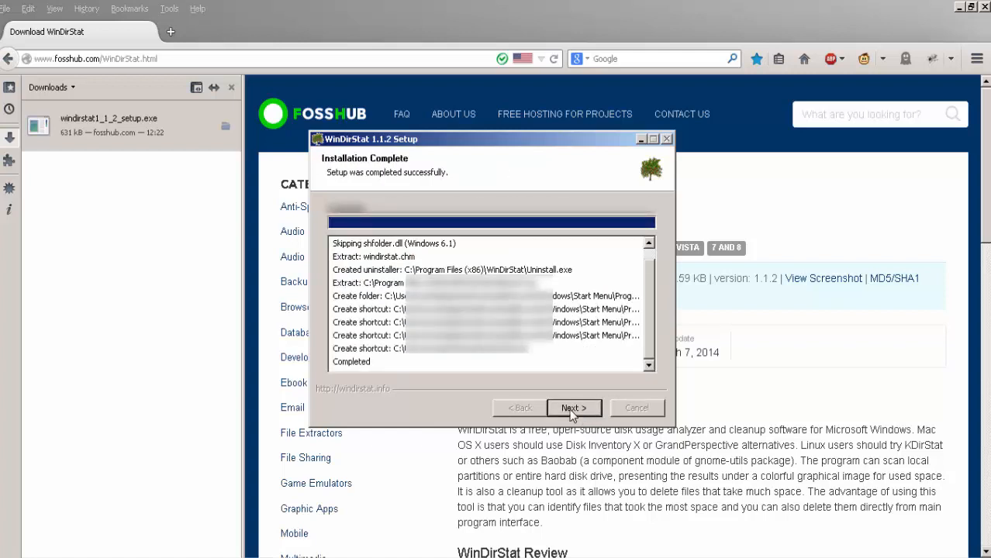
{"action": "left_click", "coordinate": [573, 408]}
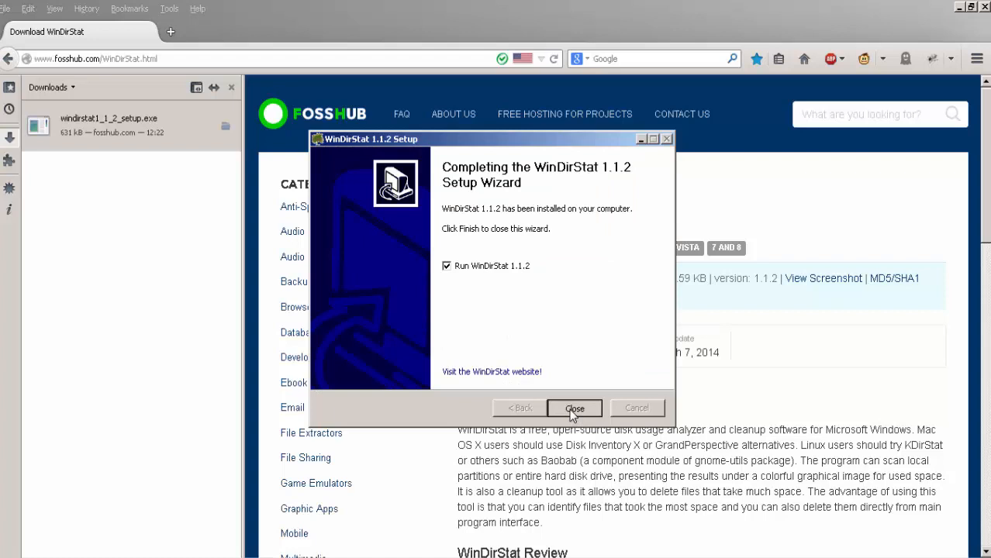
{"action": "left_click", "coordinate": [574, 409]}
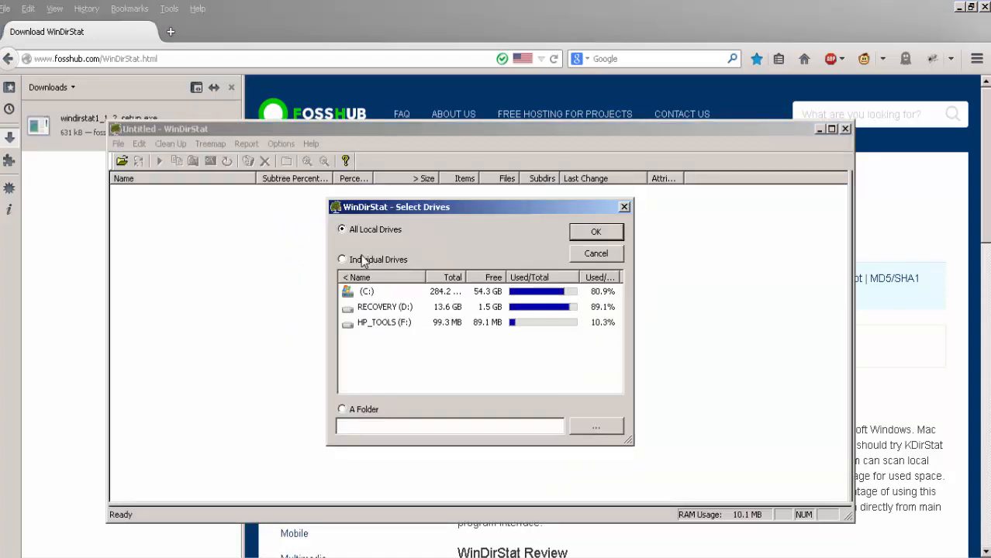
- Choose Individual Drives with (C:) selected and start the scan
{"action": "left_click", "coordinate": [341, 259]}
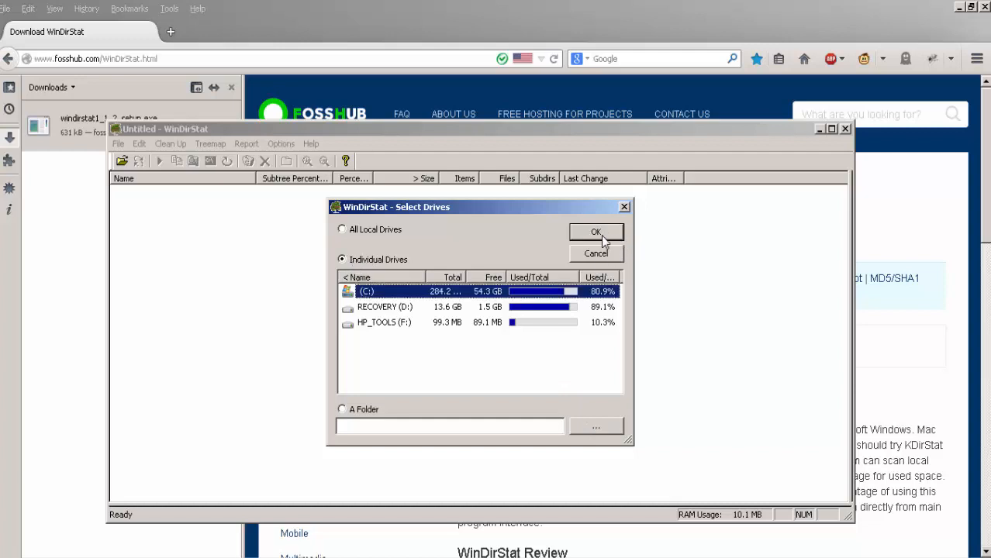
{"action": "left_click", "coordinate": [596, 231]}
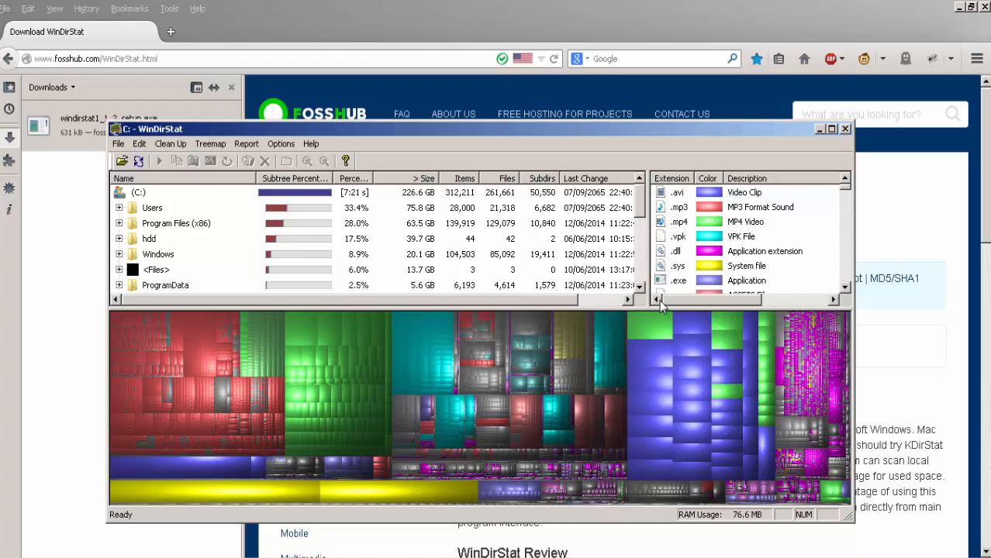
{"action": "mouse_move", "coordinate": [721, 339]}
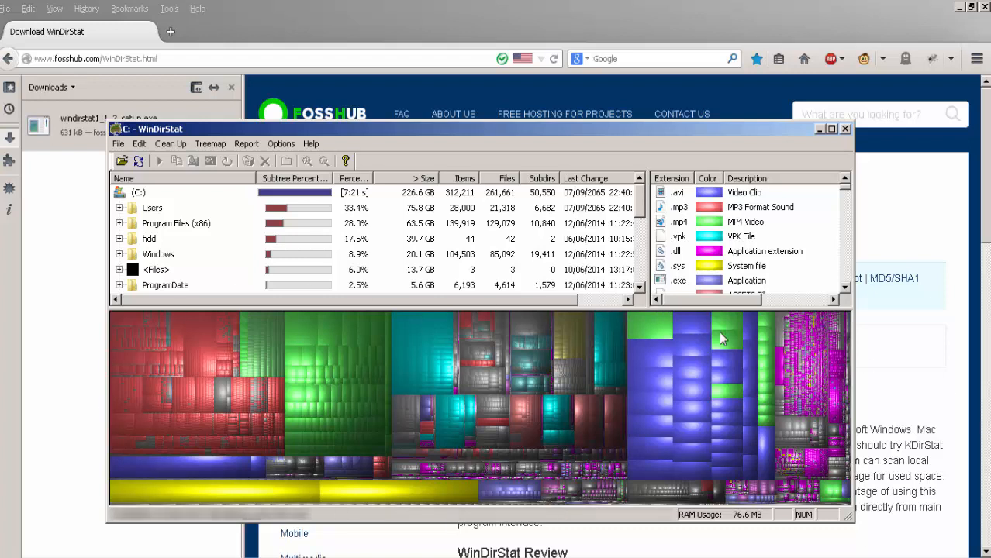
{"action": "mouse_move", "coordinate": [680, 234]}
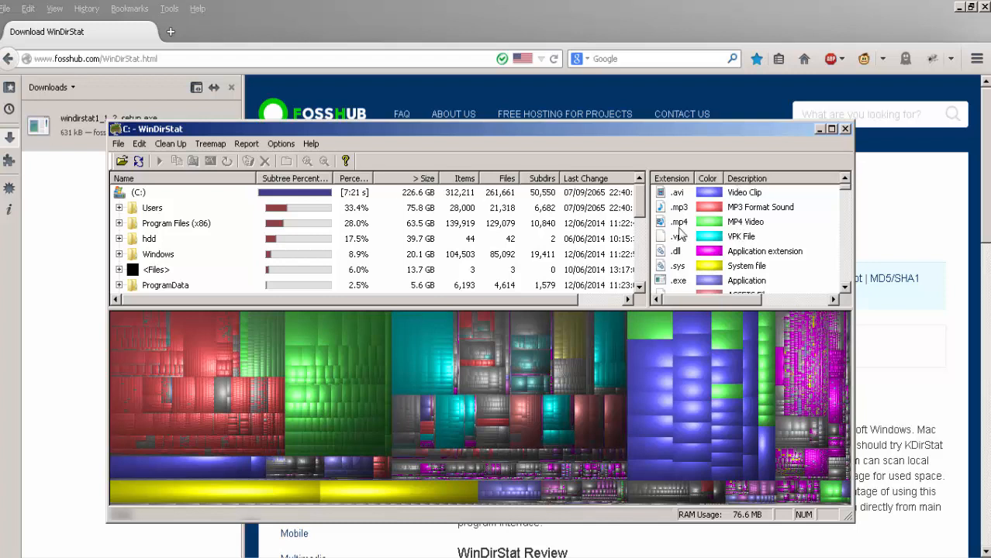
{"action": "scroll", "scroll_direction": "up", "scroll_amount": 3}
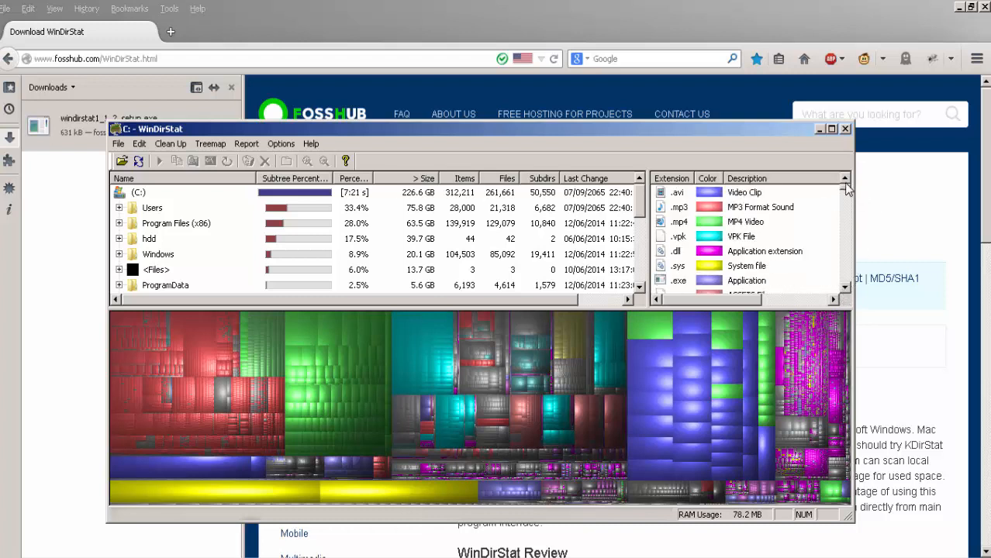
- Highlight the .avi video clip files in the treemap
{"action": "left_click", "coordinate": [743, 192]}
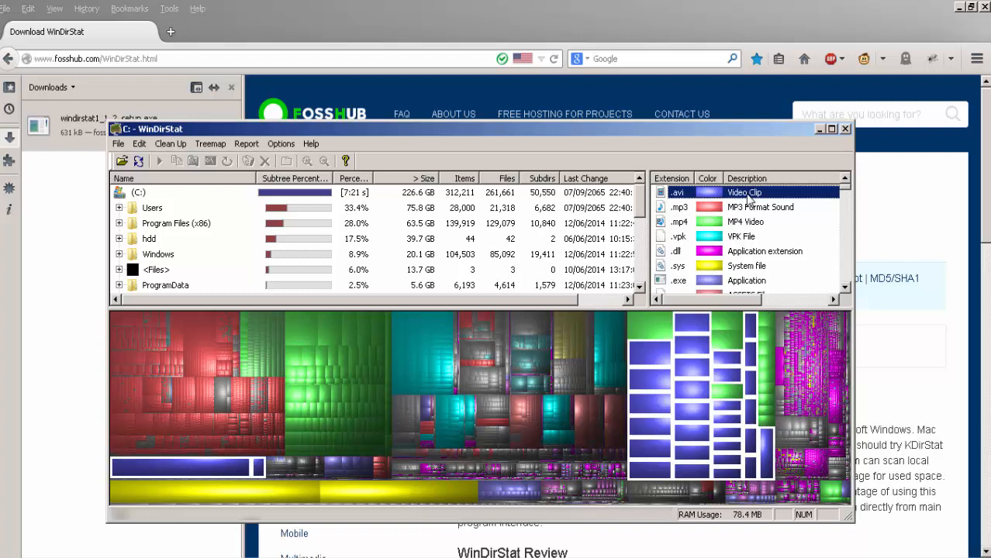
{"action": "mouse_move", "coordinate": [692, 333]}
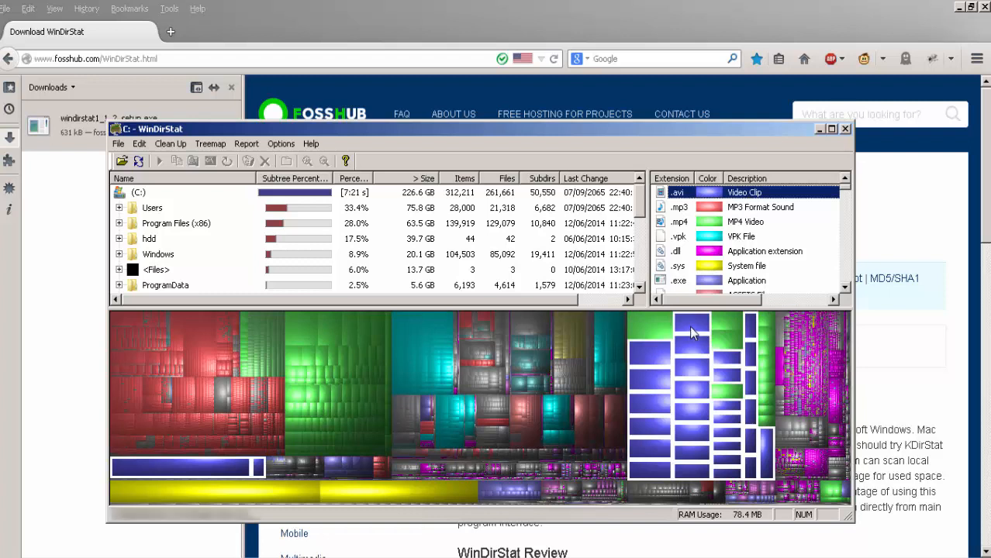
{"action": "mouse_move", "coordinate": [185, 475]}
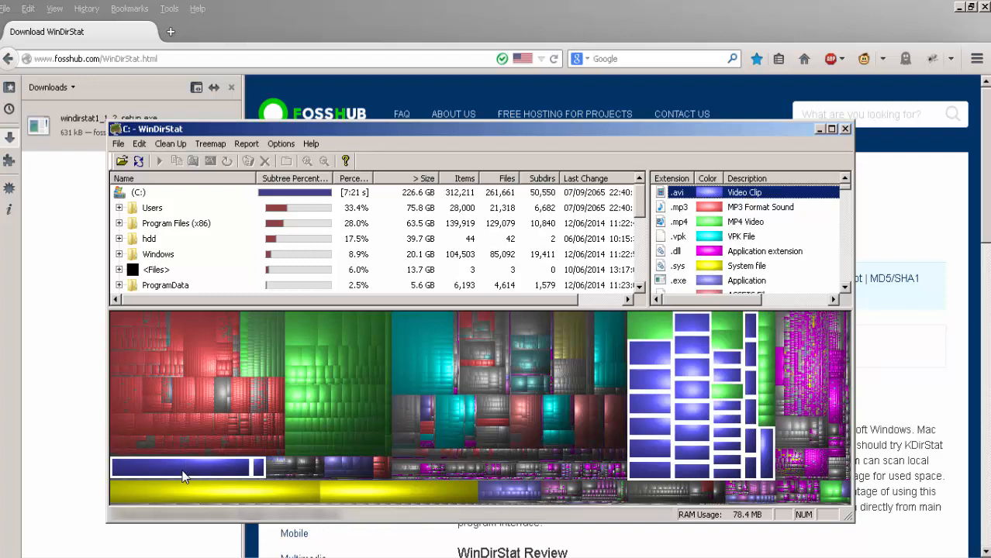
{"action": "mouse_move", "coordinate": [262, 471]}
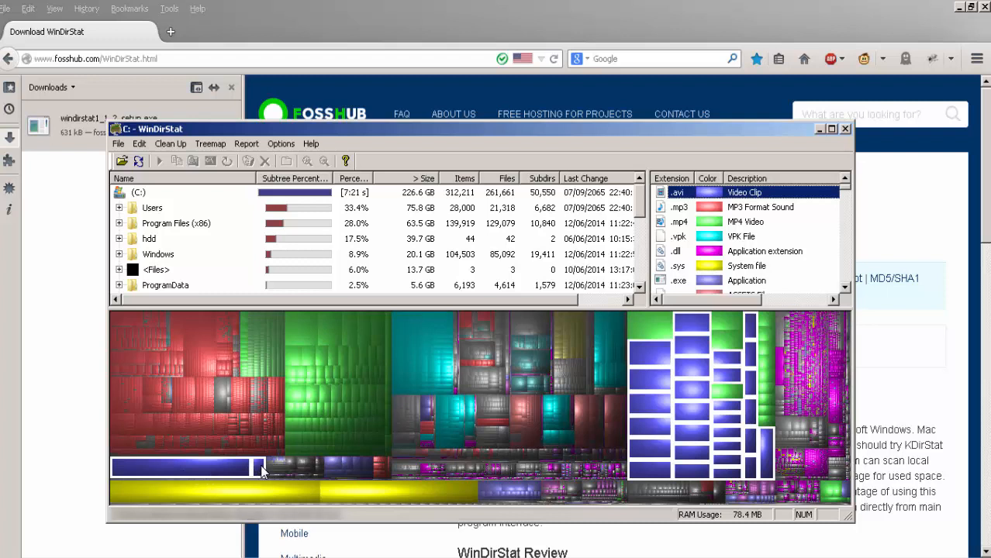
{"action": "mouse_move", "coordinate": [757, 273]}
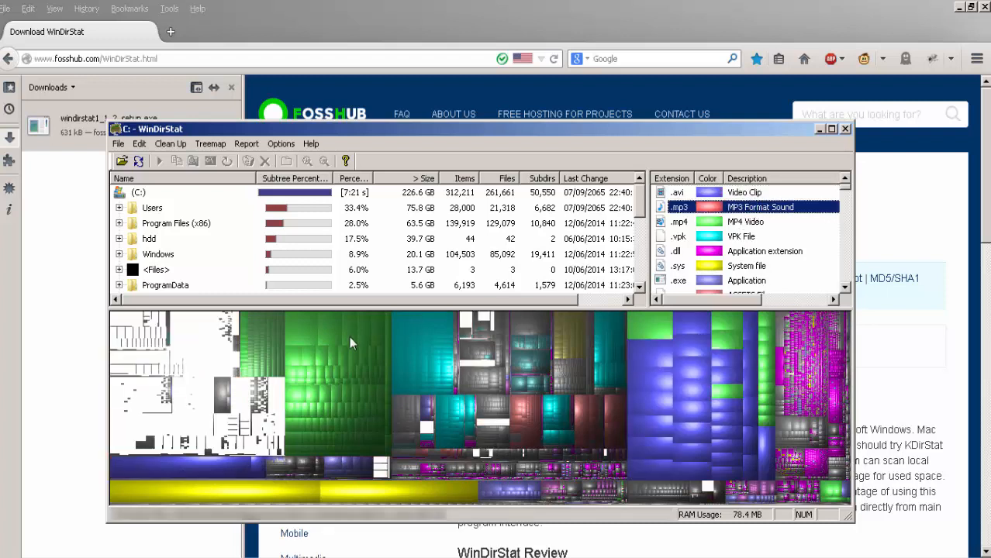
{"action": "mouse_move", "coordinate": [344, 348]}
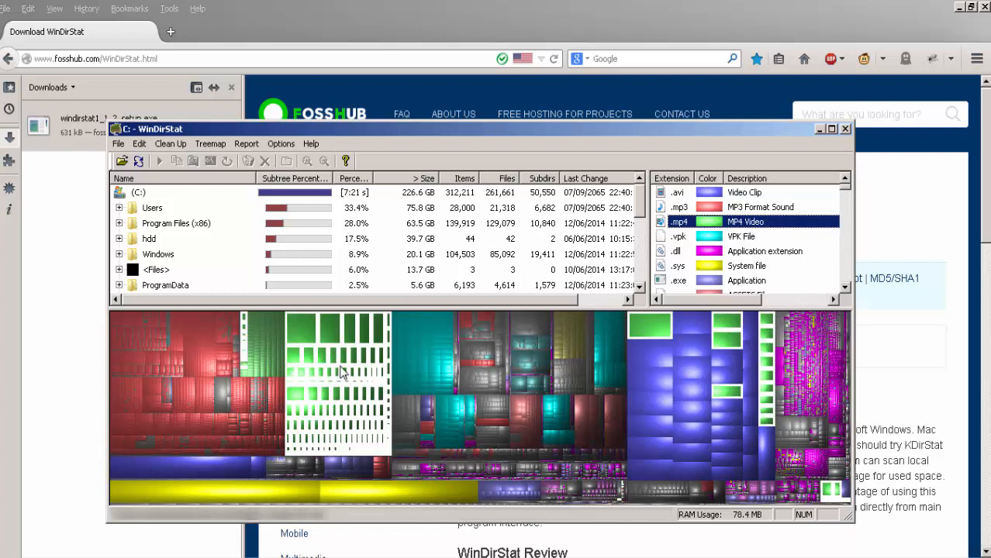
{"action": "mouse_move", "coordinate": [287, 328]}
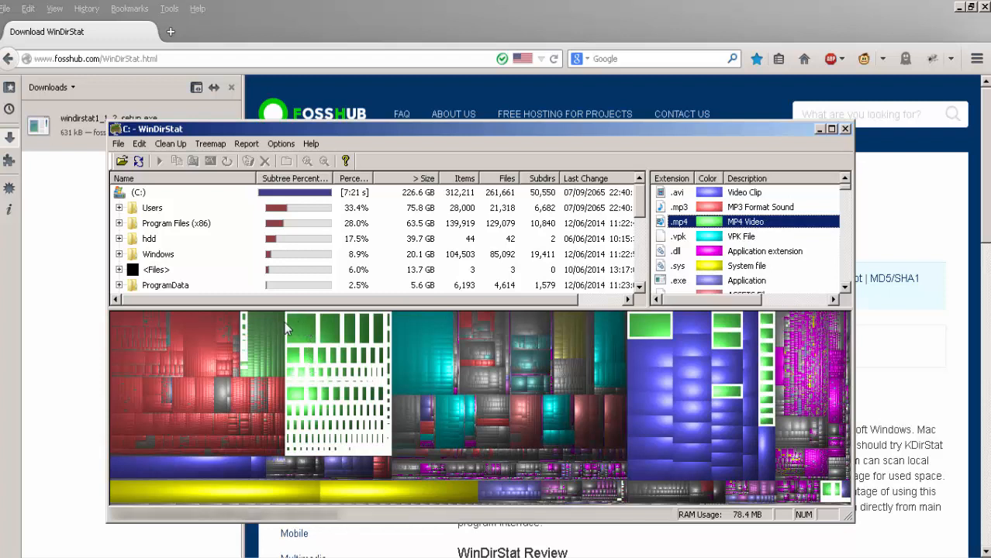
{"action": "mouse_move", "coordinate": [337, 379]}
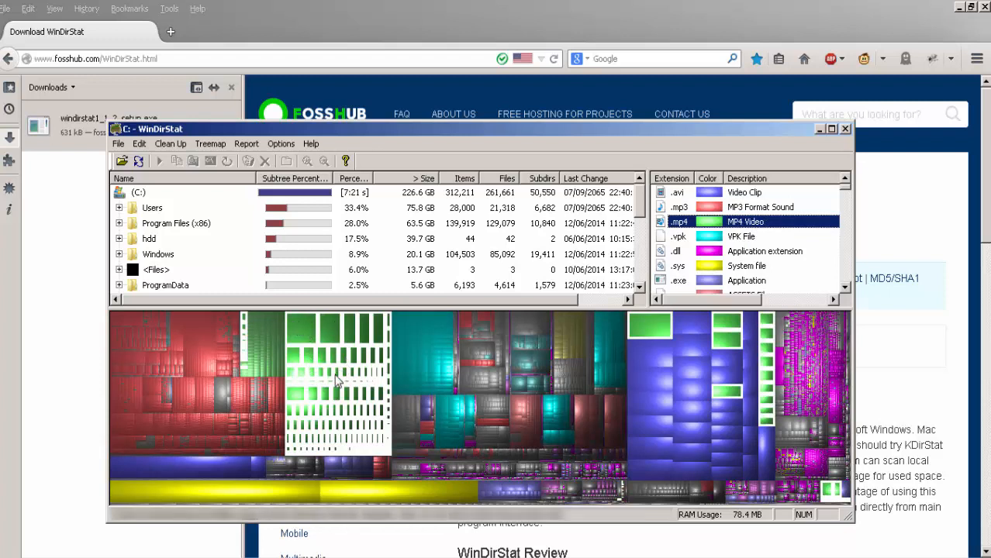
{"action": "mouse_move", "coordinate": [266, 355]}
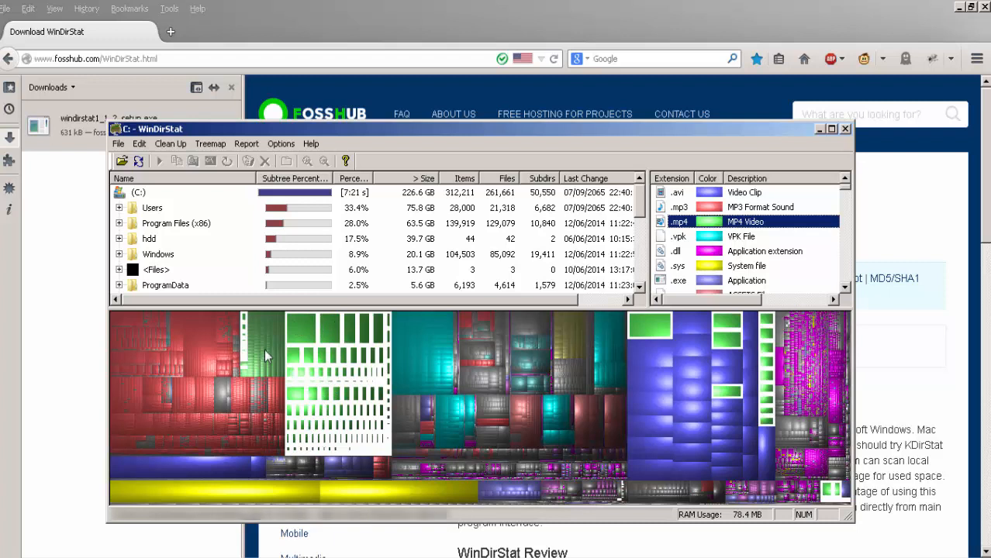
{"action": "mouse_move", "coordinate": [272, 343]}
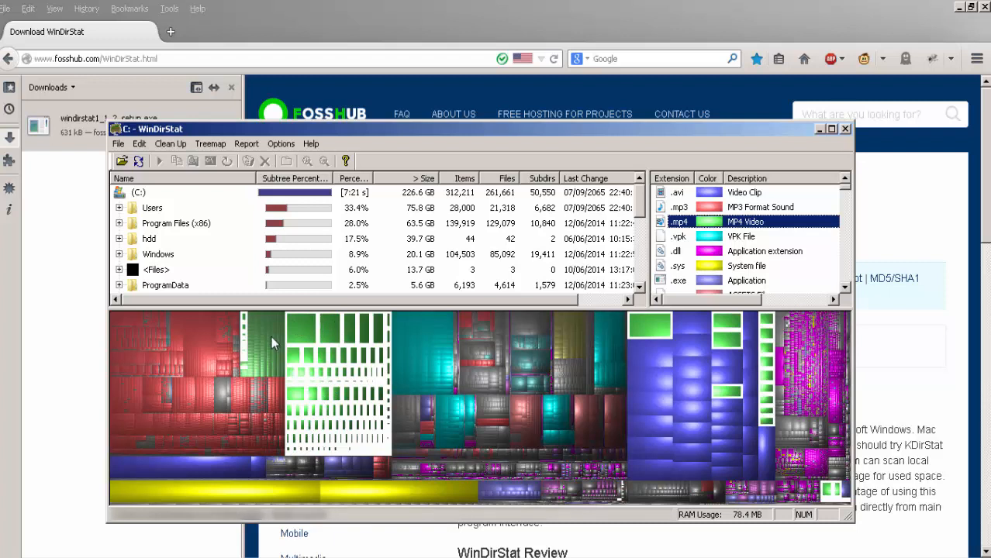
{"action": "mouse_move", "coordinate": [772, 330]}
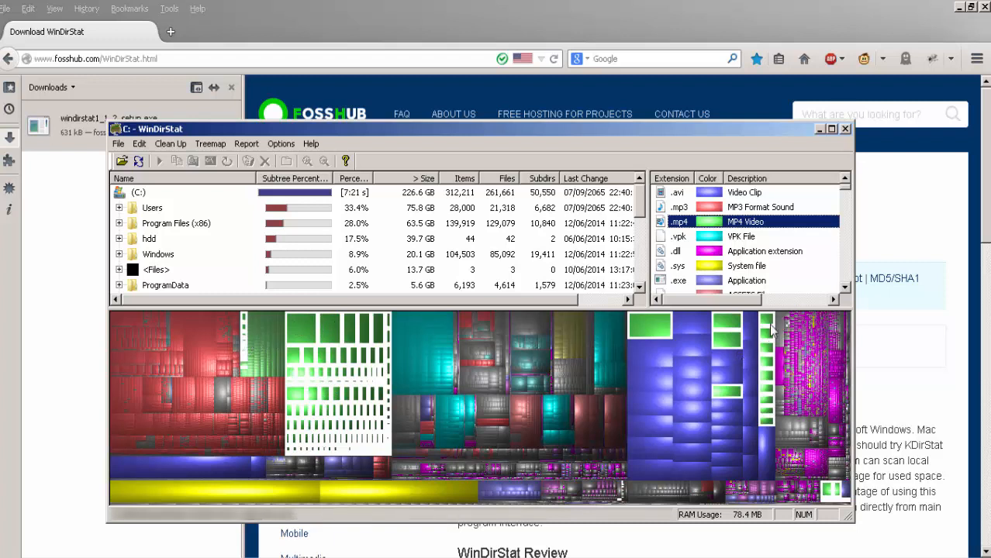
- Select the .exe Application extension to highlight executables in the treemap
{"action": "left_click", "coordinate": [139, 161]}
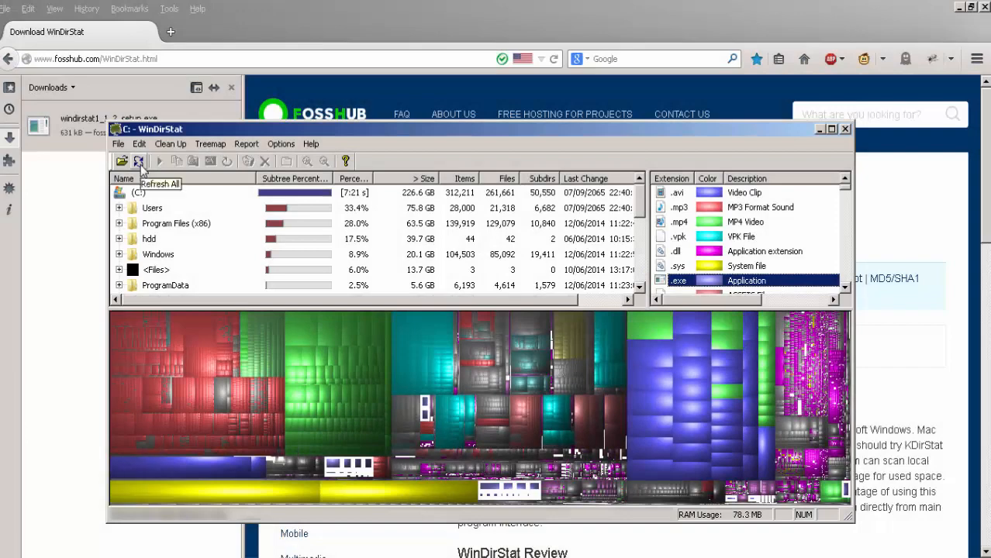
{"action": "left_click", "coordinate": [171, 145]}
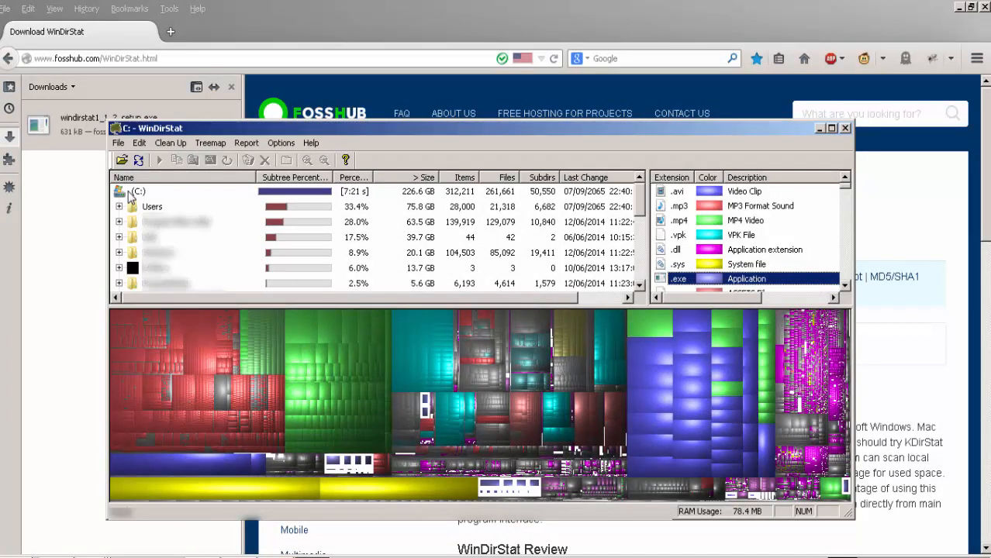
- Expand Users and its largest user profile folder in the directory tree
{"action": "left_click", "coordinate": [119, 206]}
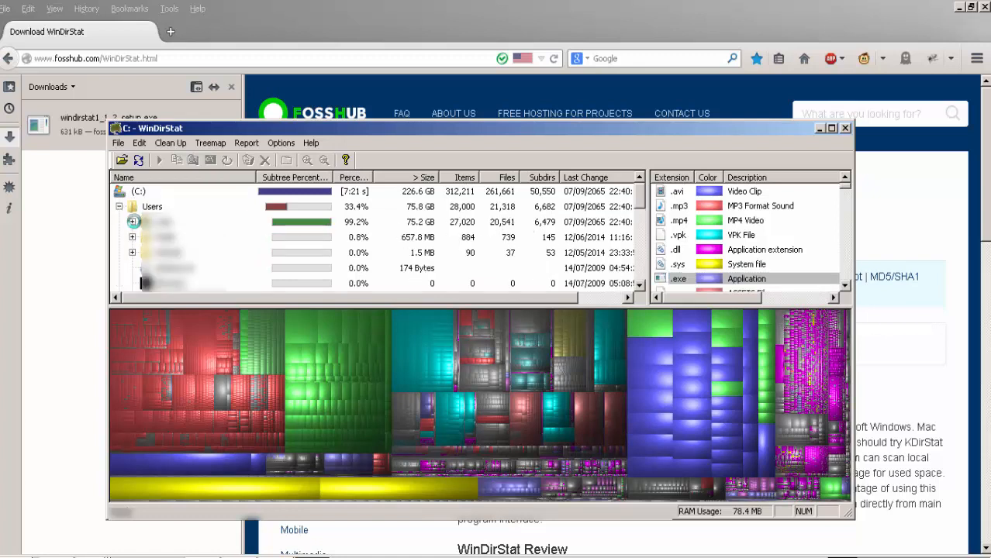
{"action": "left_click", "coordinate": [132, 222]}
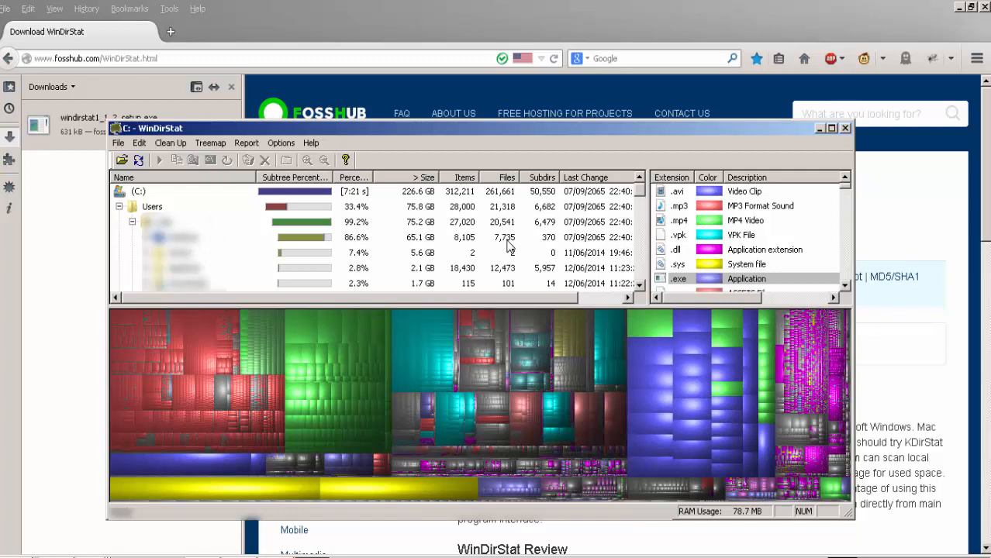